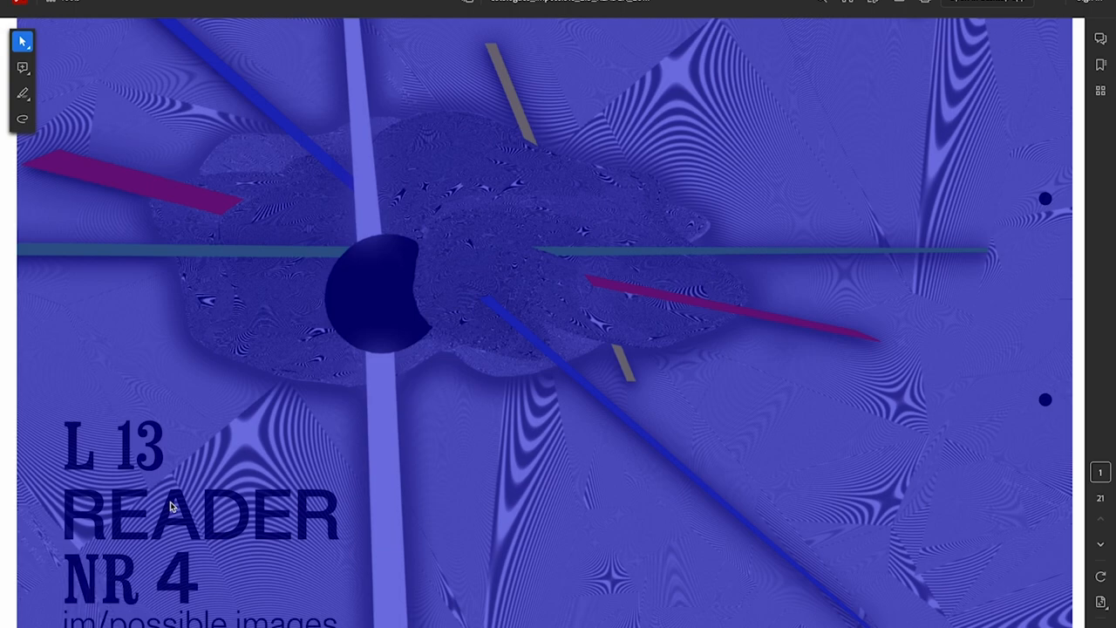
Step: Select the '1920 x 1080 Full HD' phrase on page 4, extended through '24-bit'
scroll("down", 3)
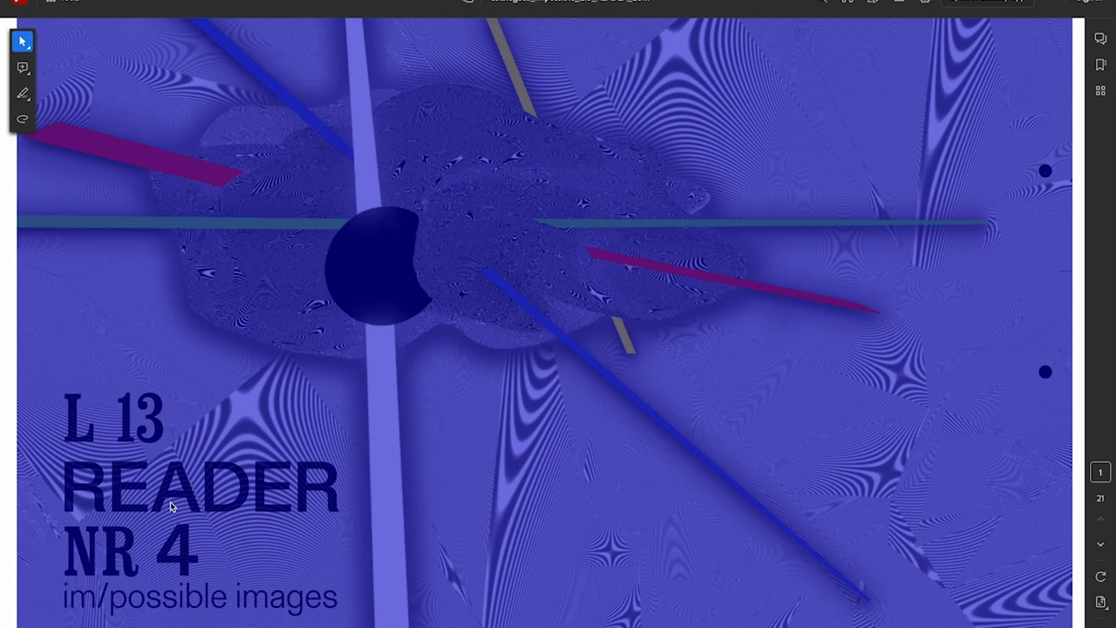
scroll("down", 3)
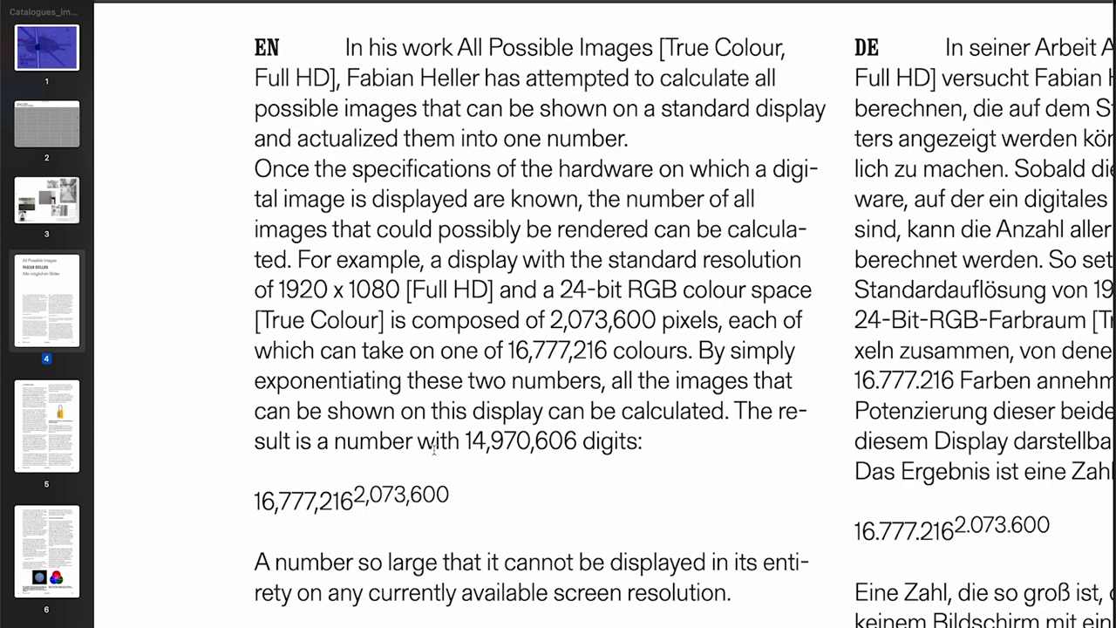
left_click_drag(275, 289, 589, 290)
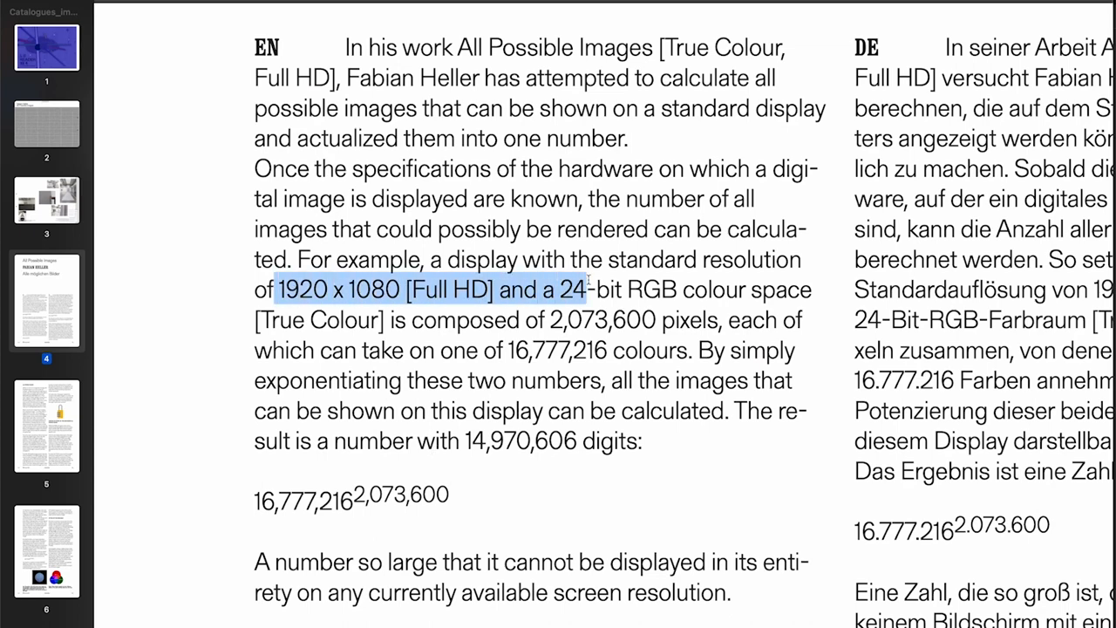
left_click_drag(589, 290, 715, 290)
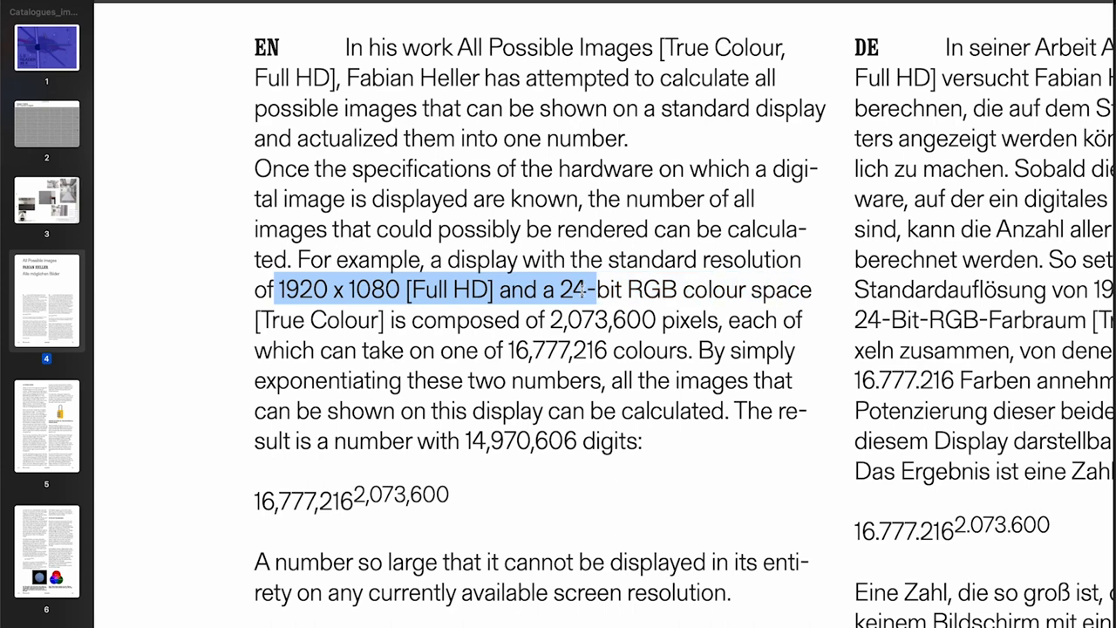
Step: Clear earlier selections and select the word 'all' and the 16,777,216^2,073,600 formula
left_click(392, 320)
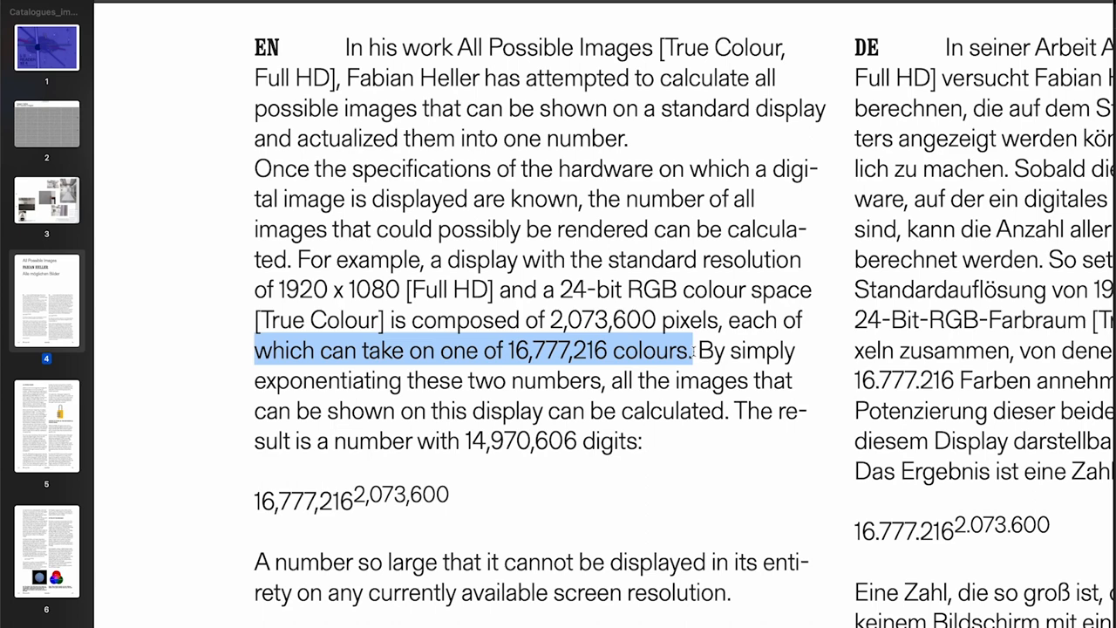
left_click(366, 435)
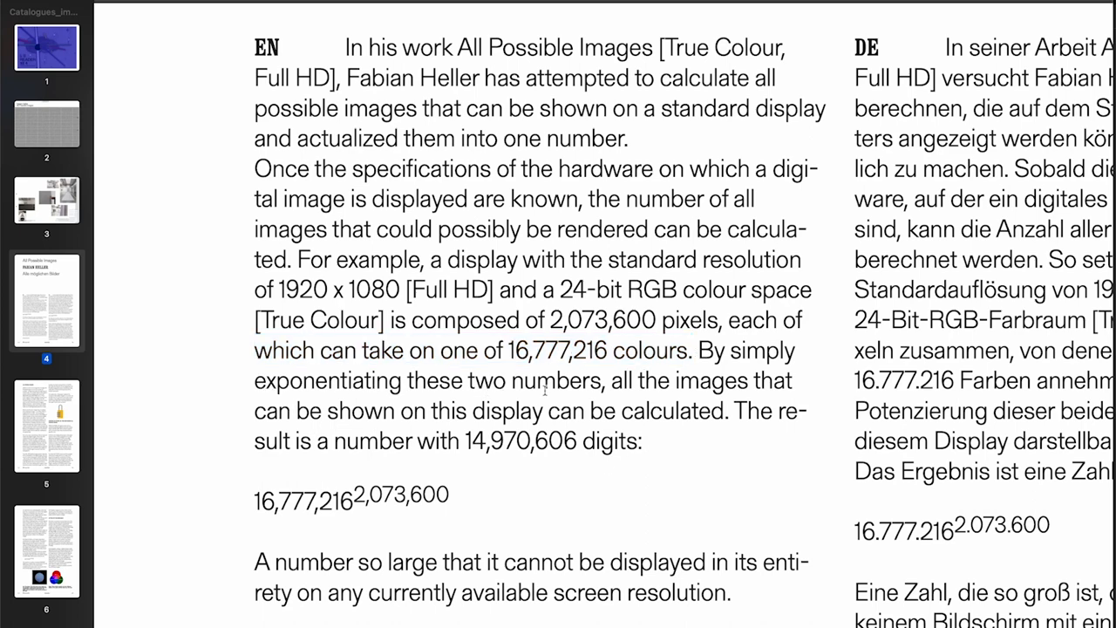
double_click(622, 380)
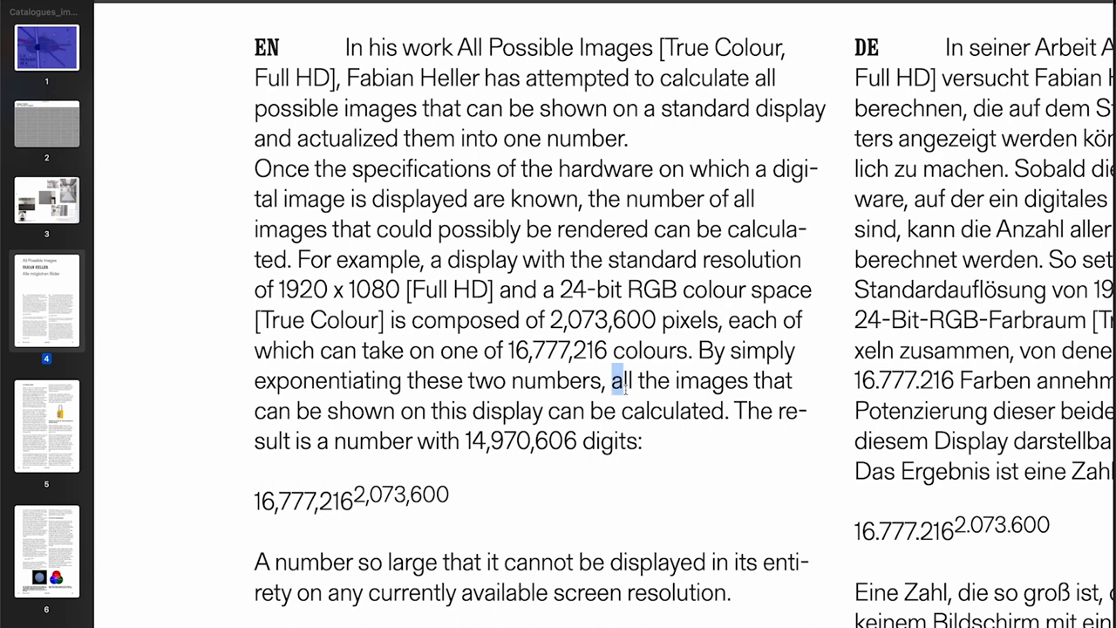
left_click_drag(614, 380, 636, 411)
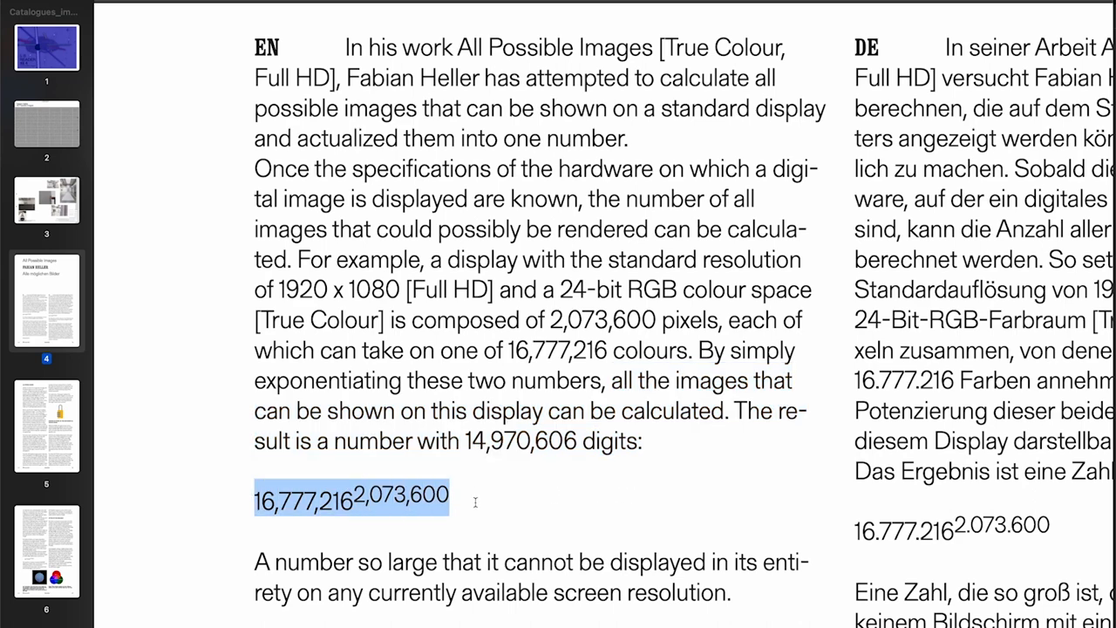
Step: Scroll past pages 5 and 6 to page 7 on brute-force combinations and Couchot
scroll("down", 3)
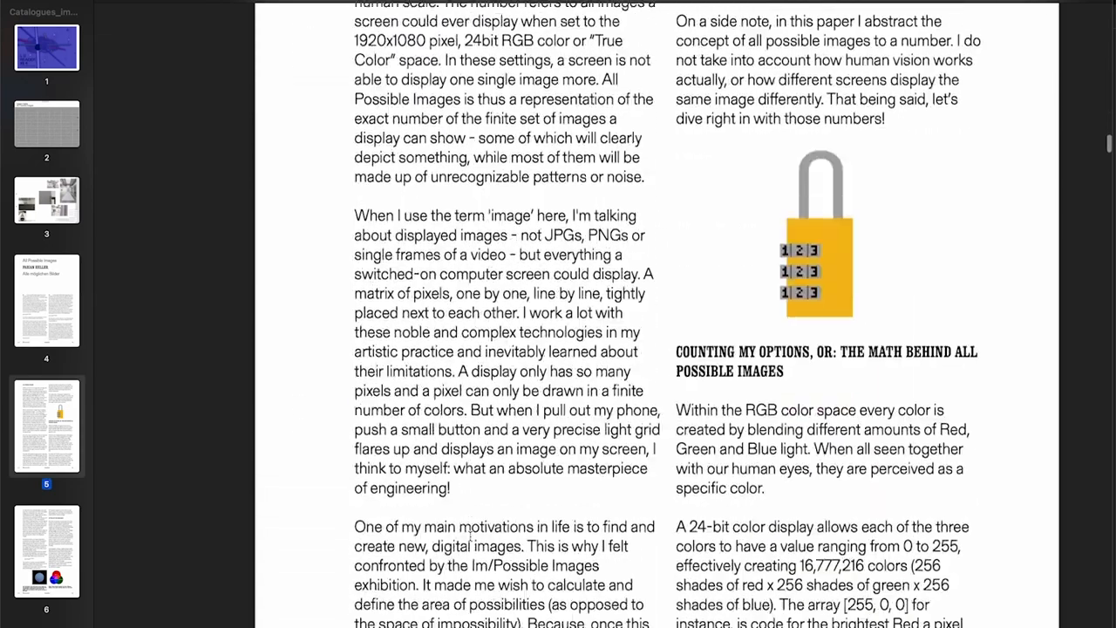
scroll("down", 3)
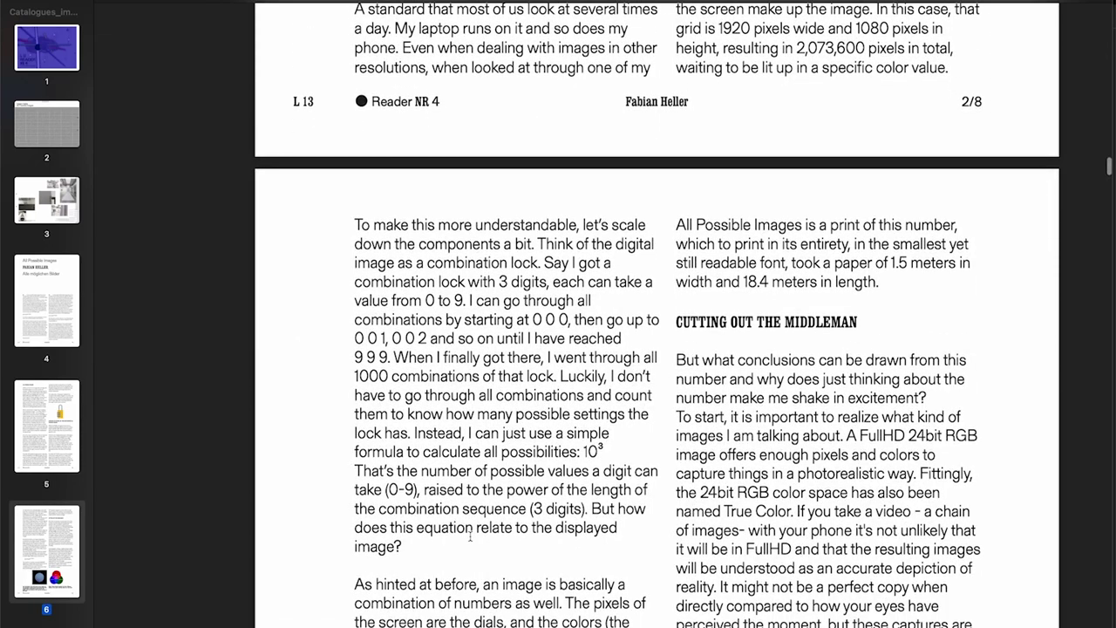
scroll("down", 3)
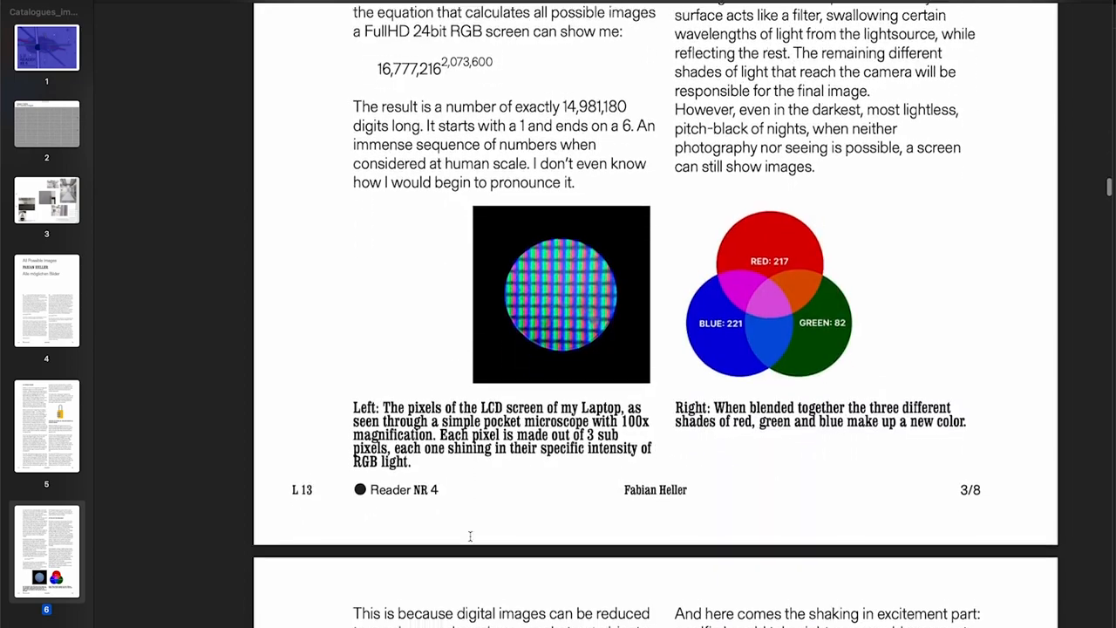
scroll("down", 3)
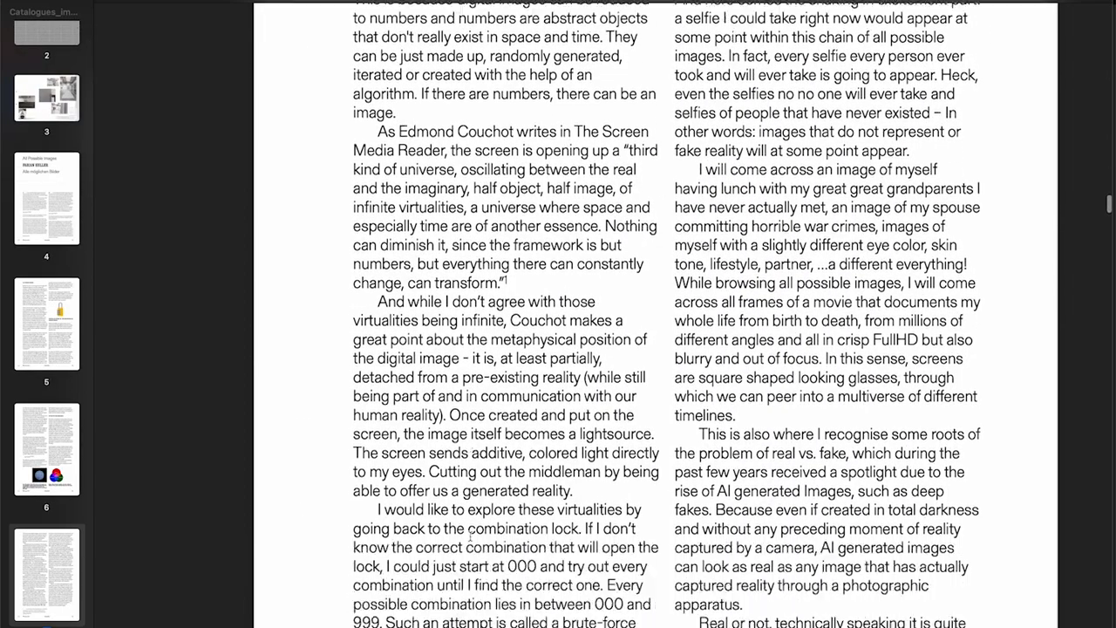
scroll("down", 3)
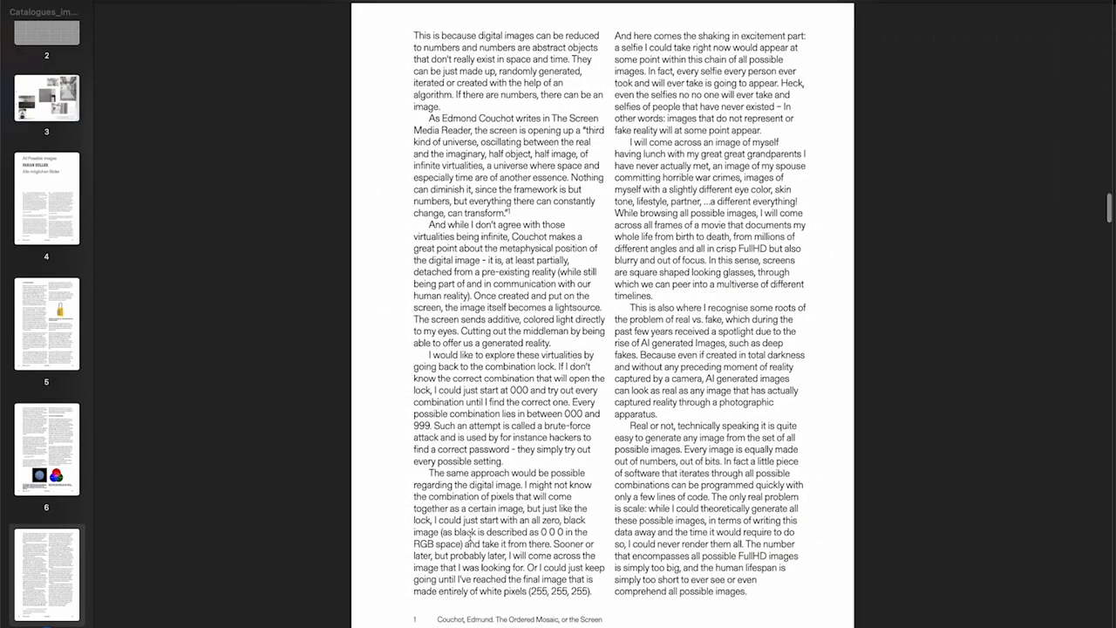
mouse_move(279, 228)
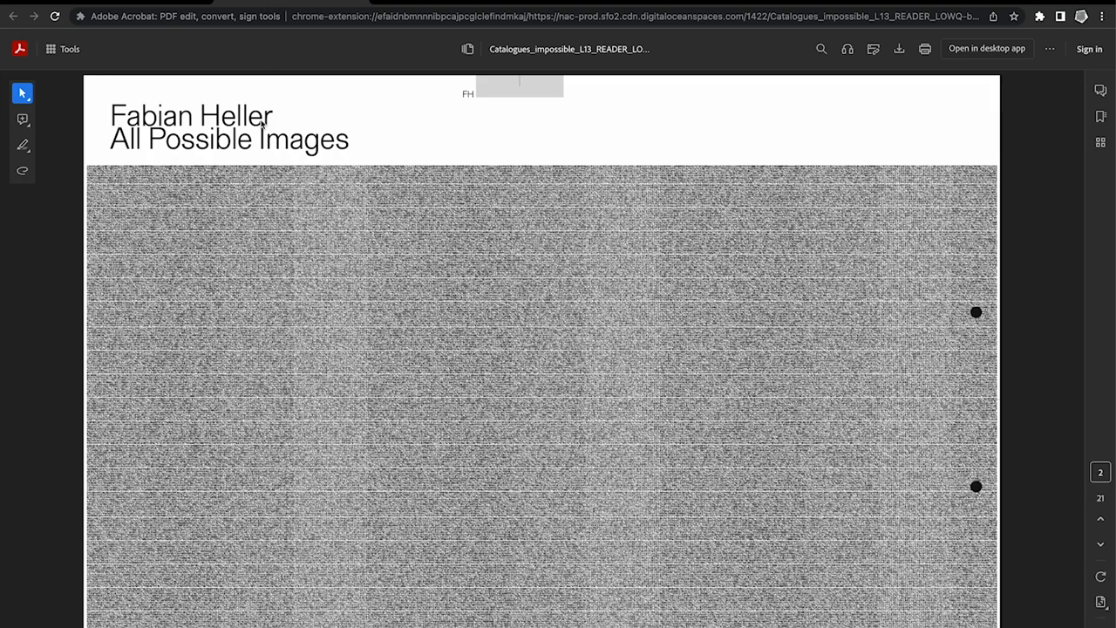
scroll("down", 3)
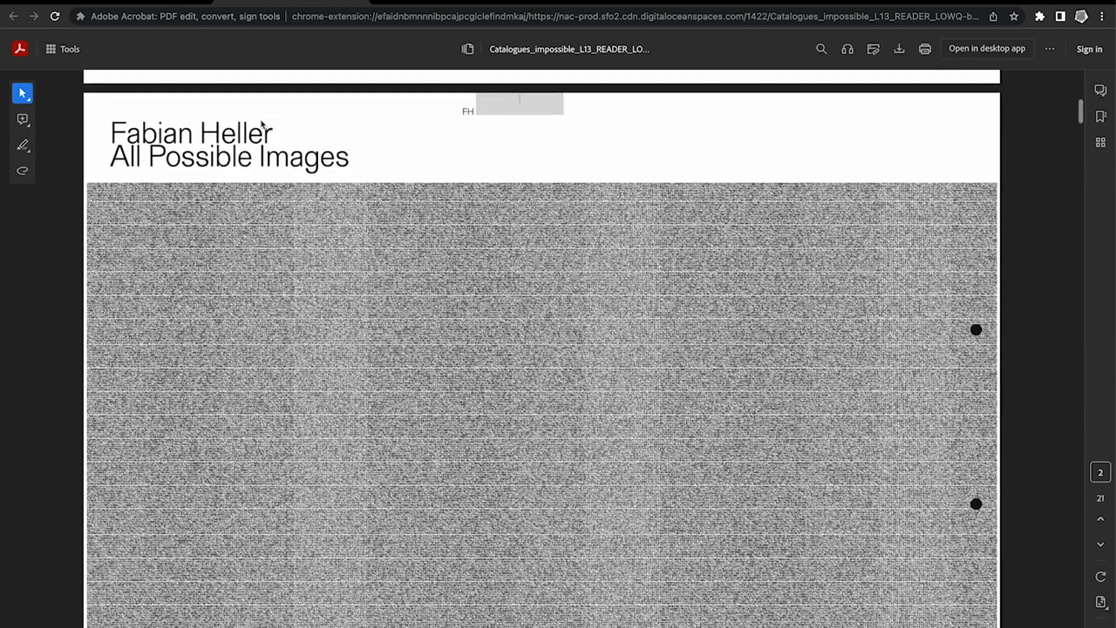